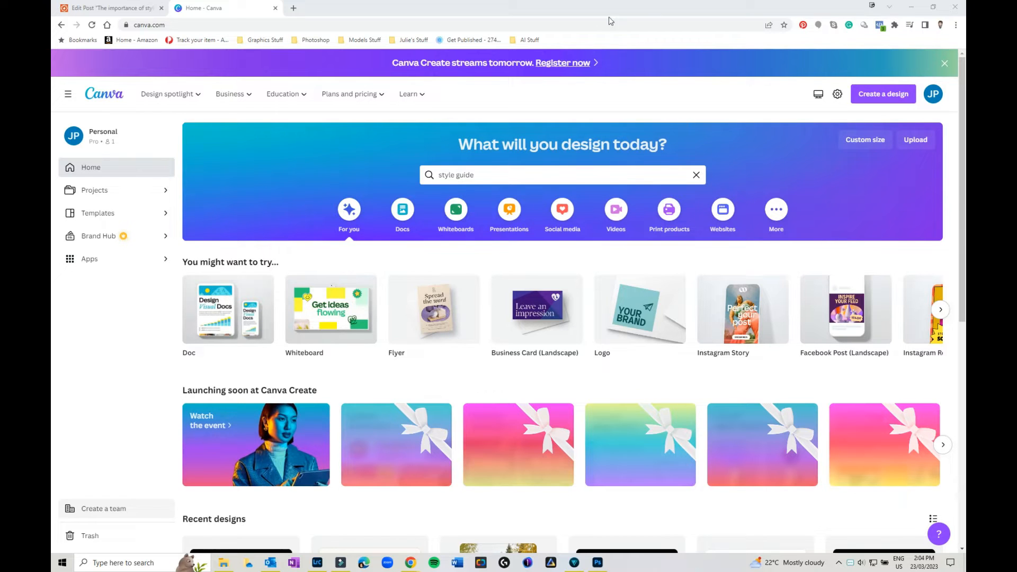
Step: Search Canva templates for 'style guide' from the home search box
click(492, 177)
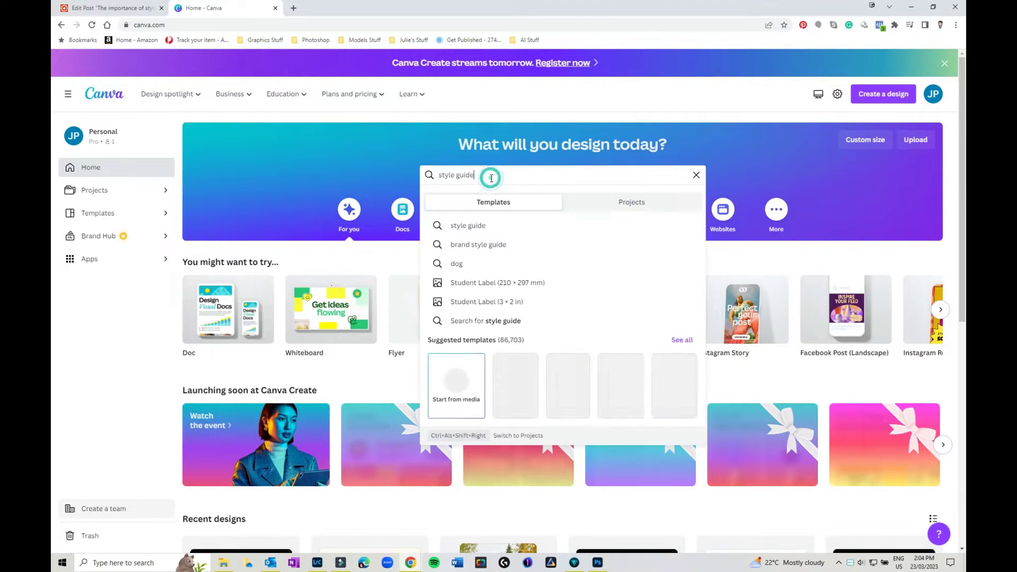
click(467, 226)
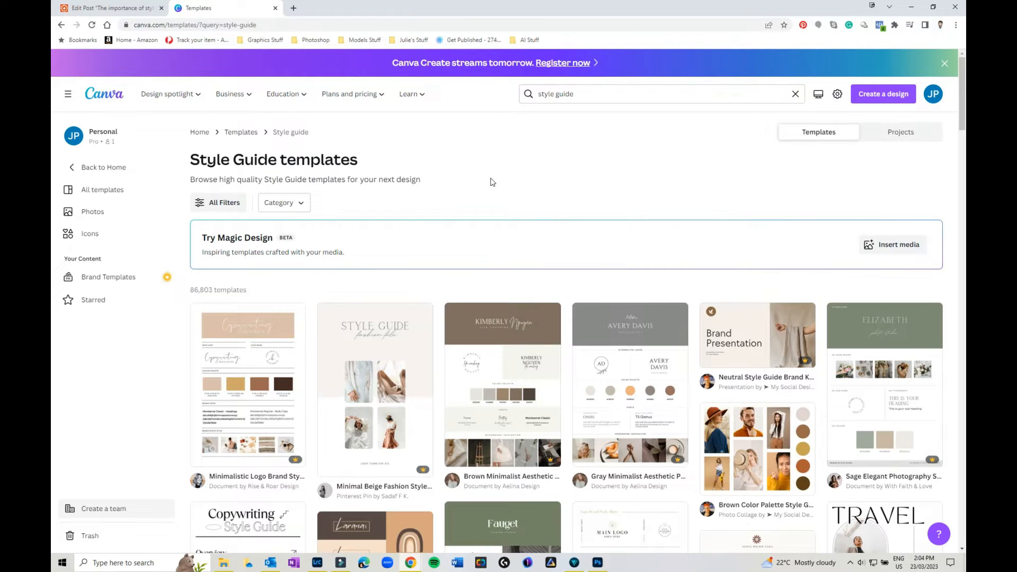
Step: Scroll down the Style Guide results past copywriting, social media and pricing guide templates
scroll(down, 3)
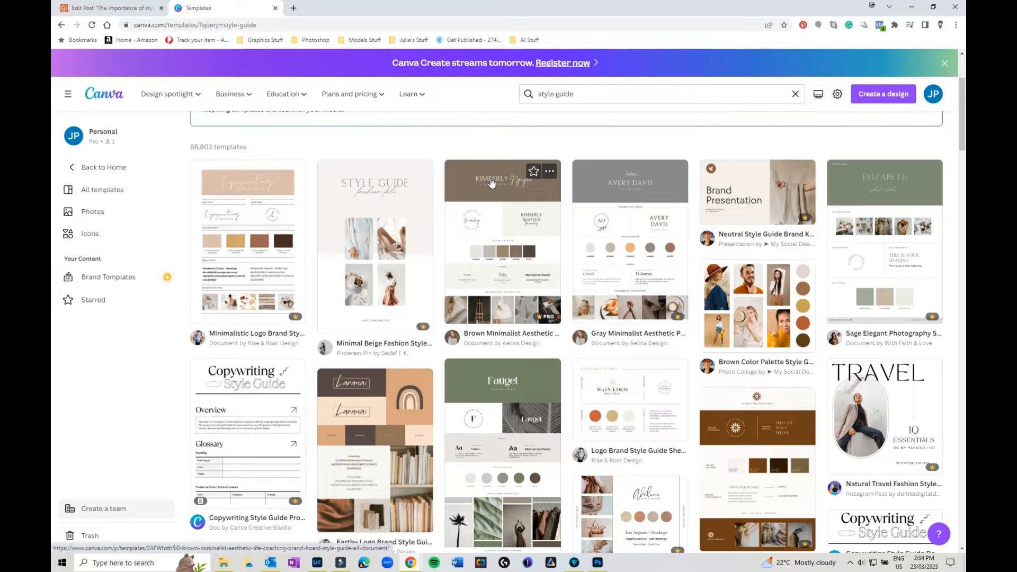
scroll(down, 3)
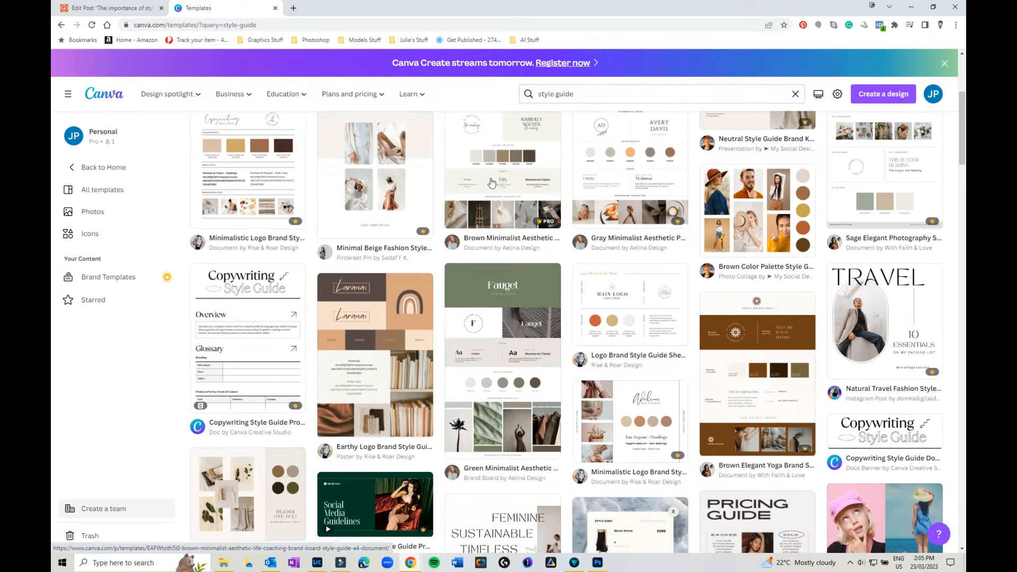
scroll(down, 3)
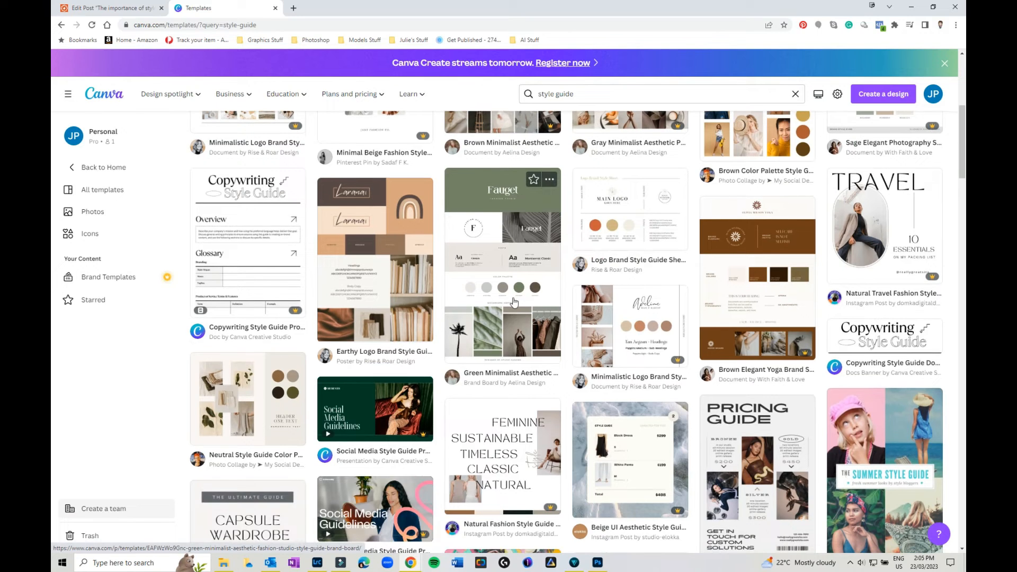
mouse_move(657, 238)
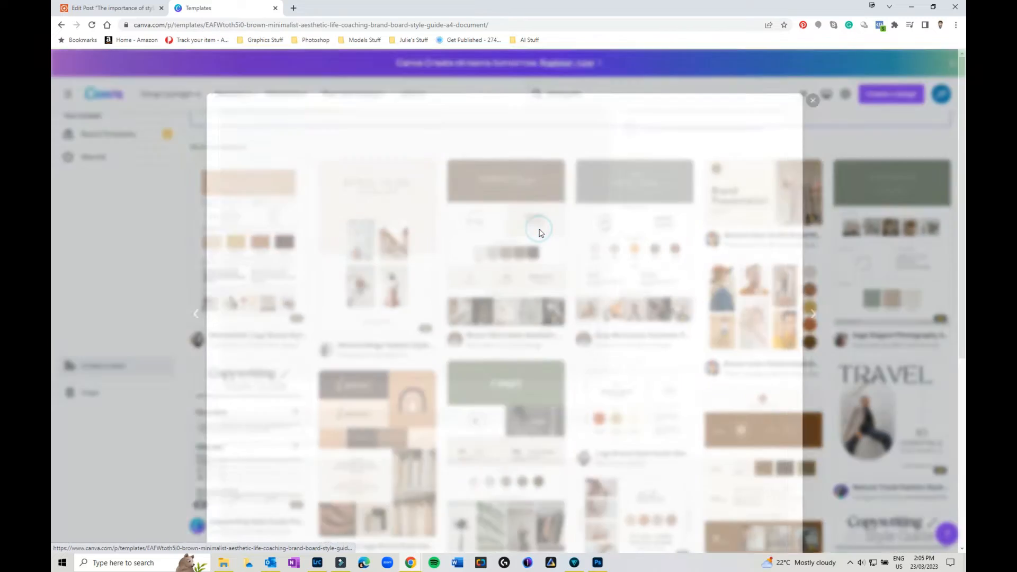
Step: Preview the Brown Minimalist Aesthetic template and customize a copy in the editor
click(541, 233)
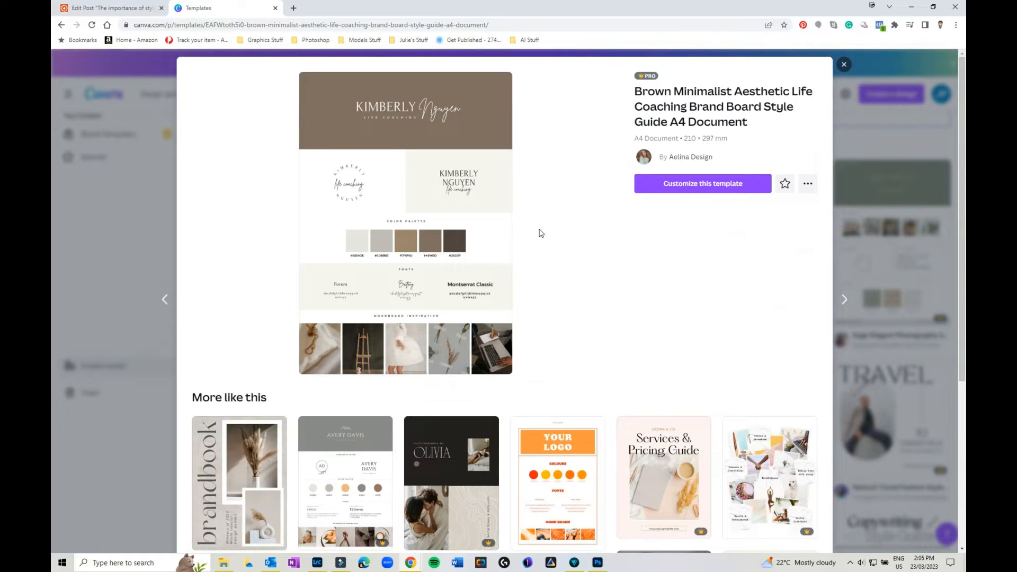
mouse_move(714, 188)
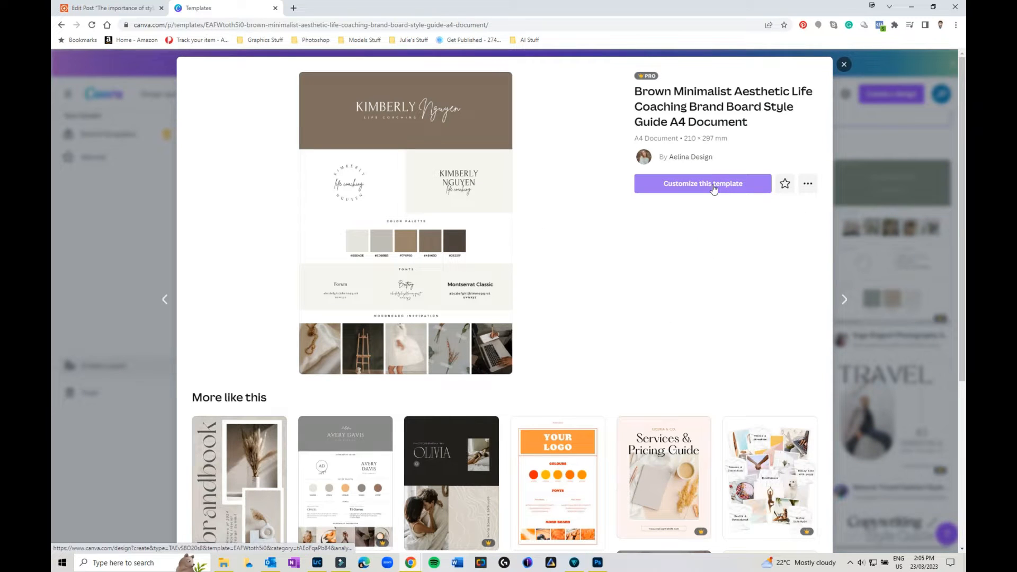
click(702, 183)
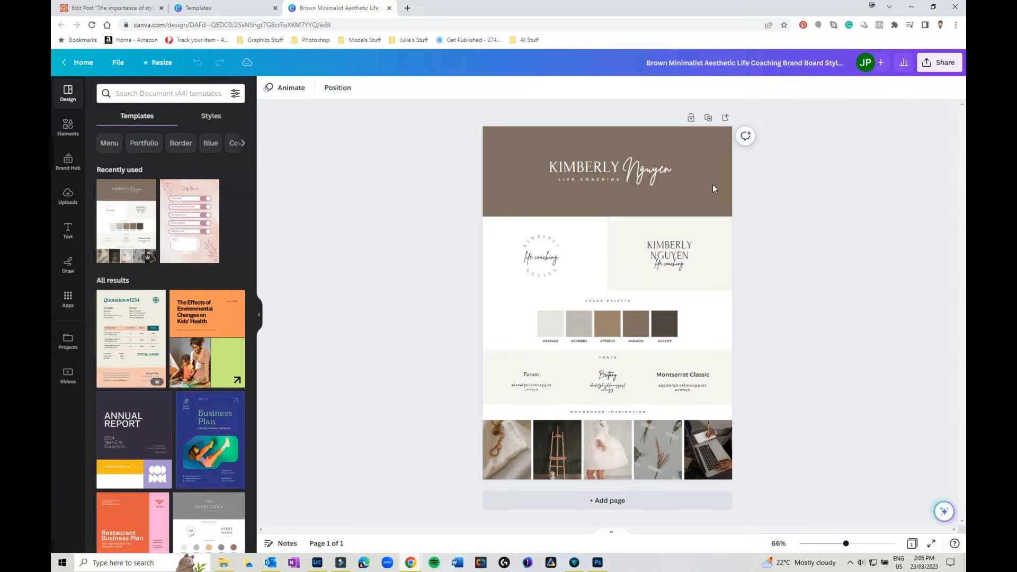
click(584, 167)
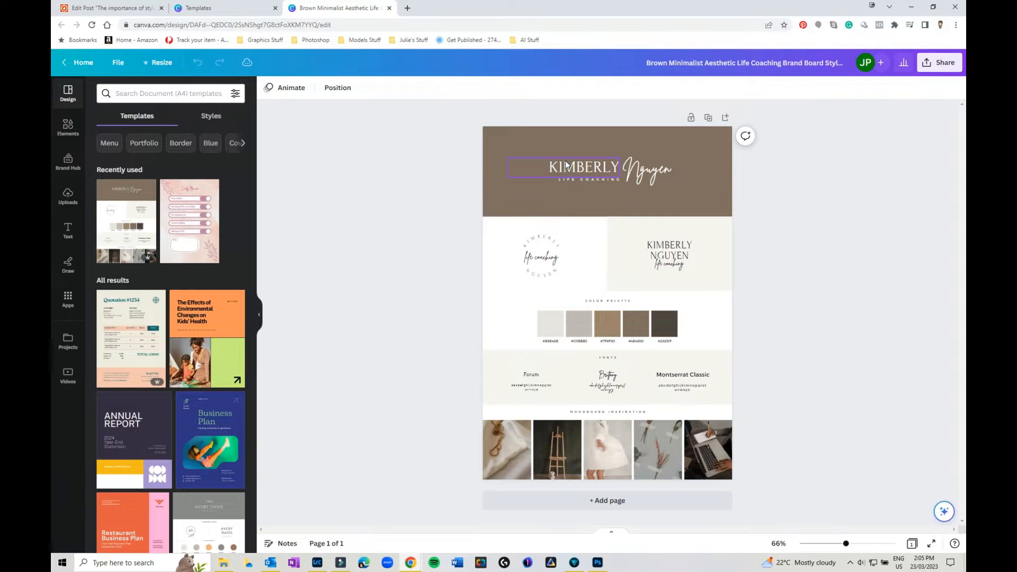
click(569, 168)
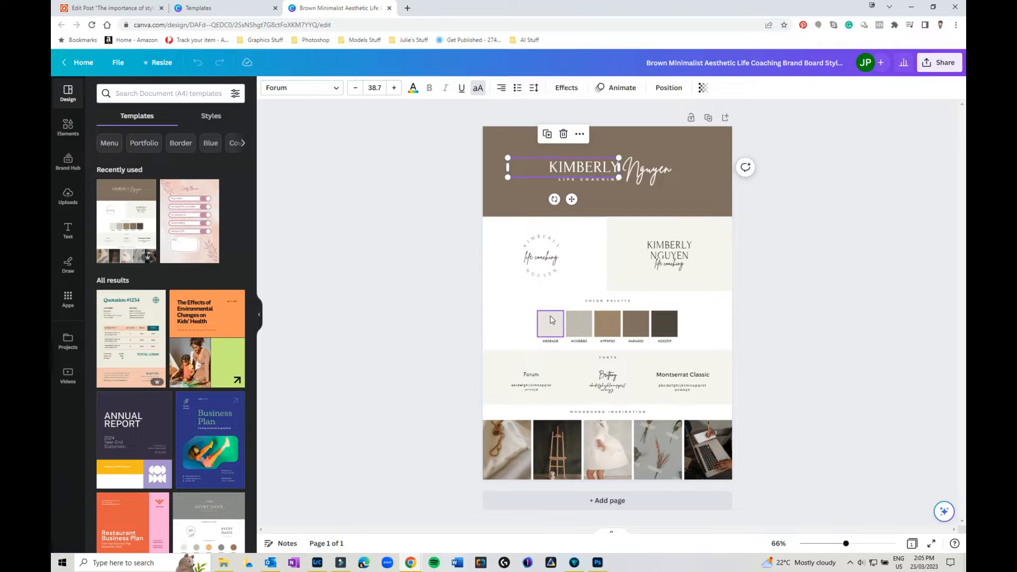
click(607, 324)
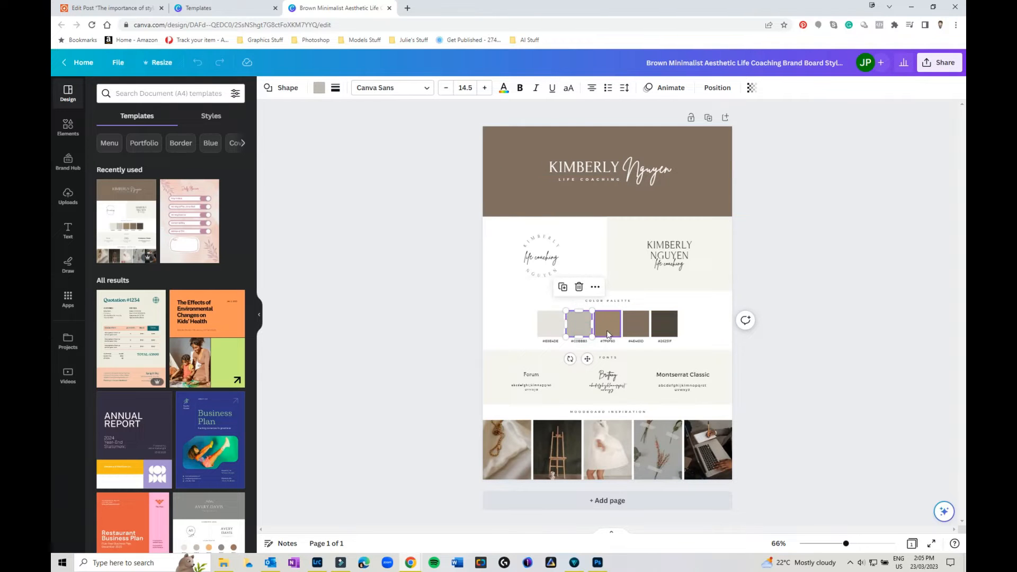
click(665, 324)
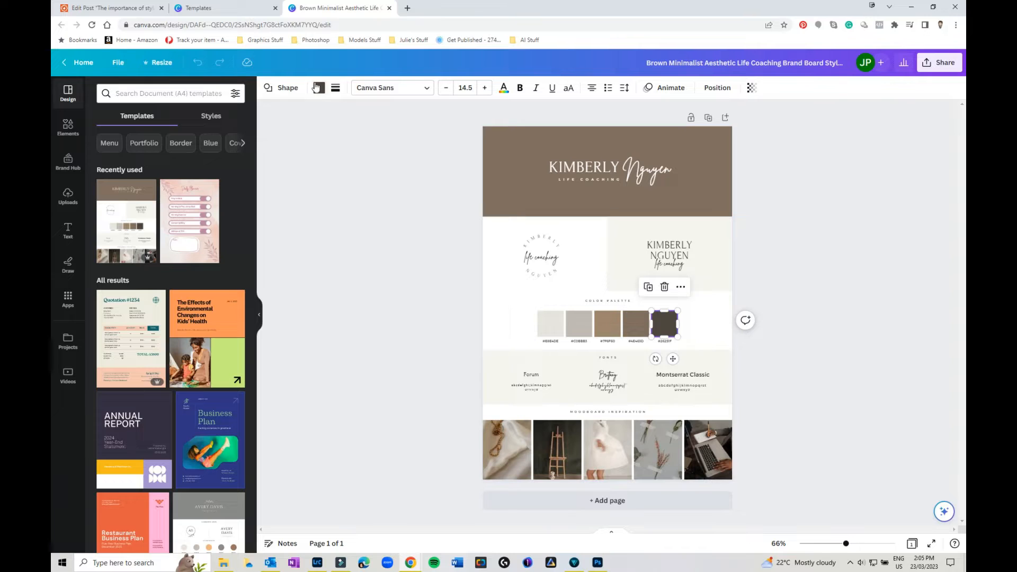
Step: Browse the dark square's document, photo and default colours, then select the KIMBERLY title text
click(318, 87)
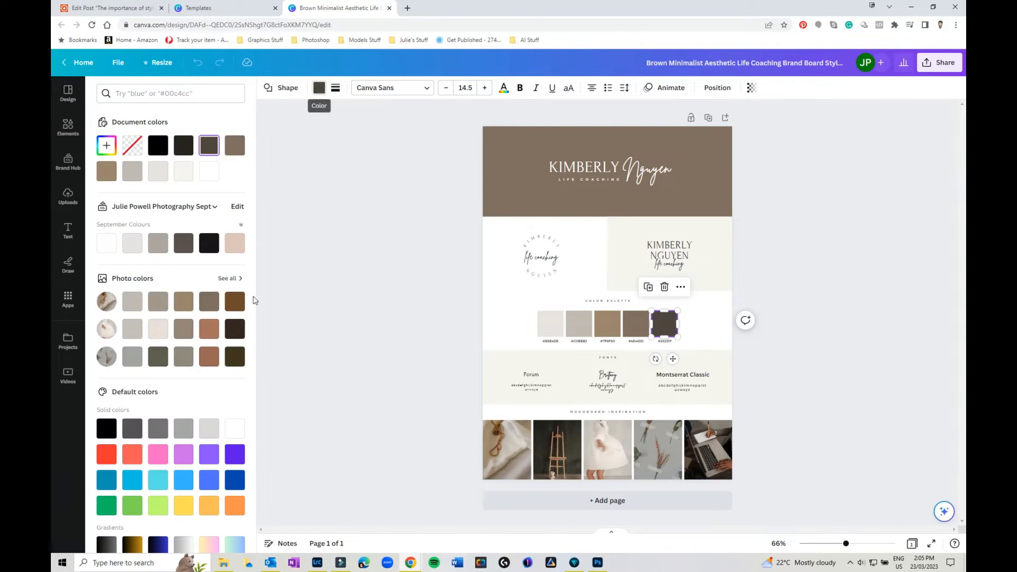
mouse_move(183, 356)
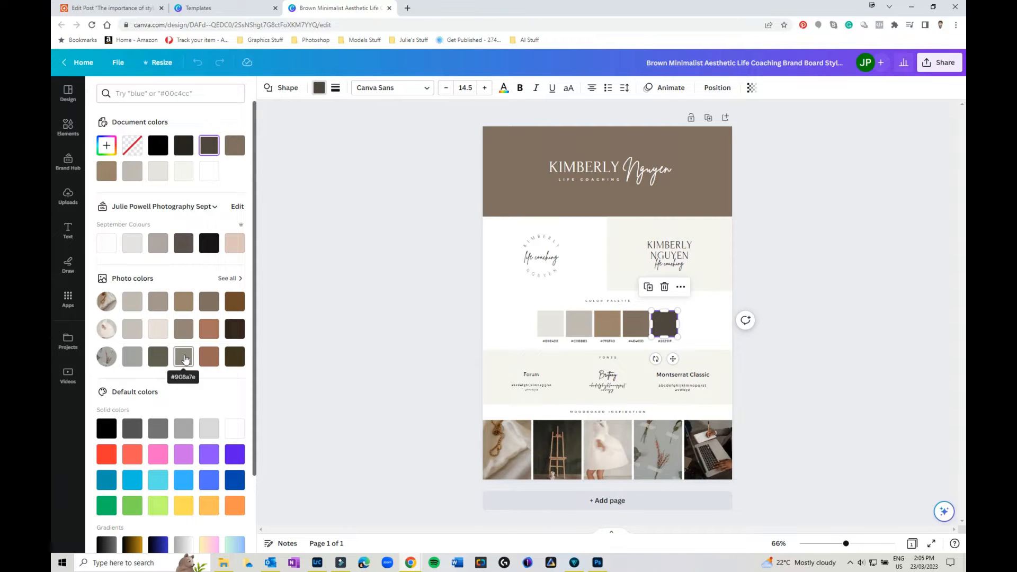
click(506, 449)
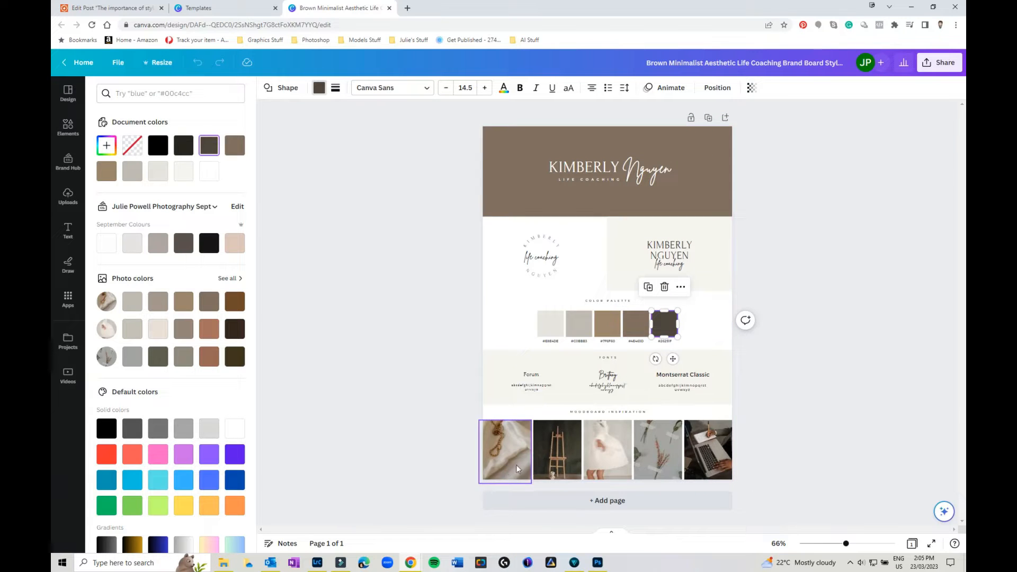
click(708, 449)
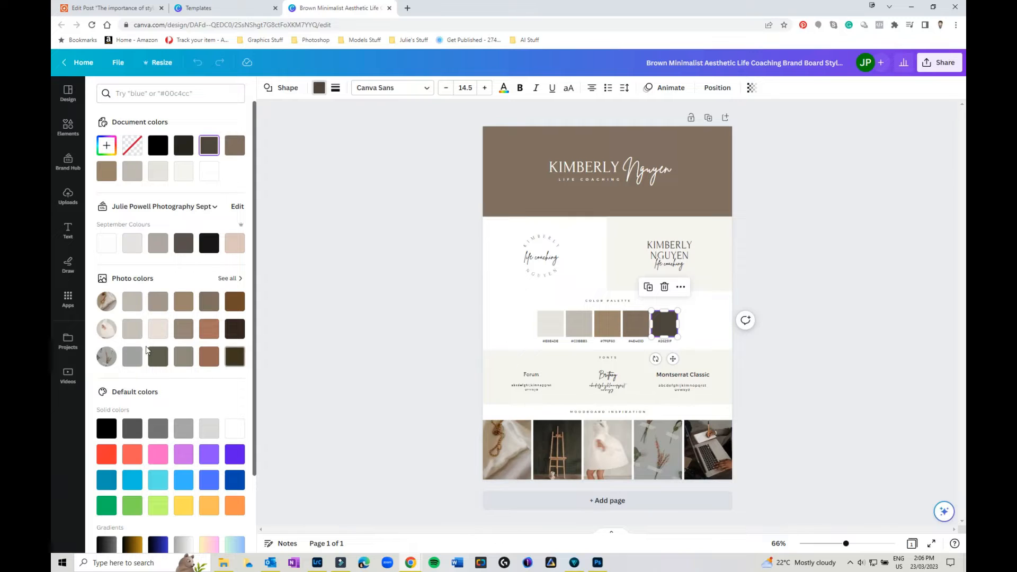
mouse_move(209, 356)
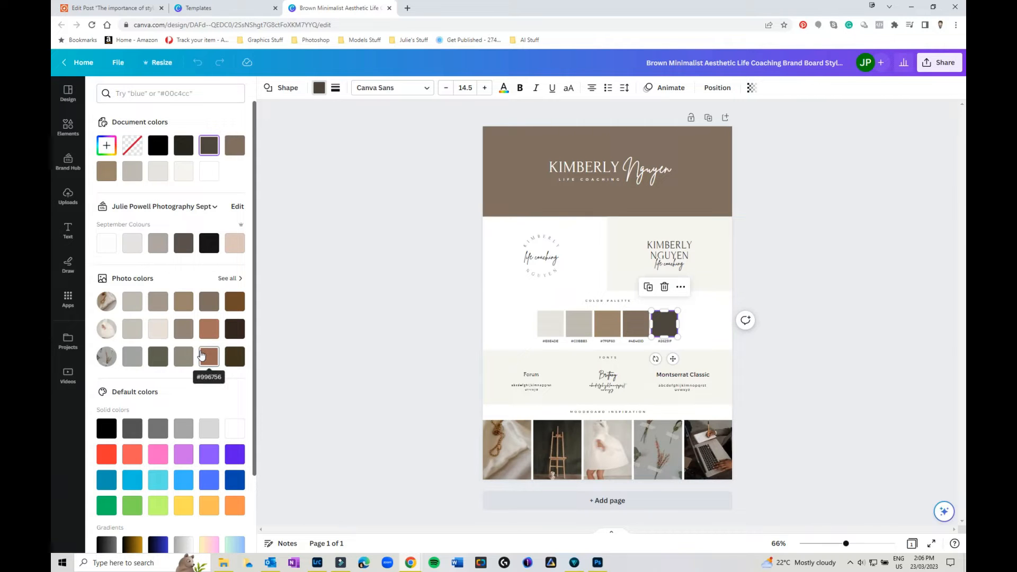
mouse_move(158, 301)
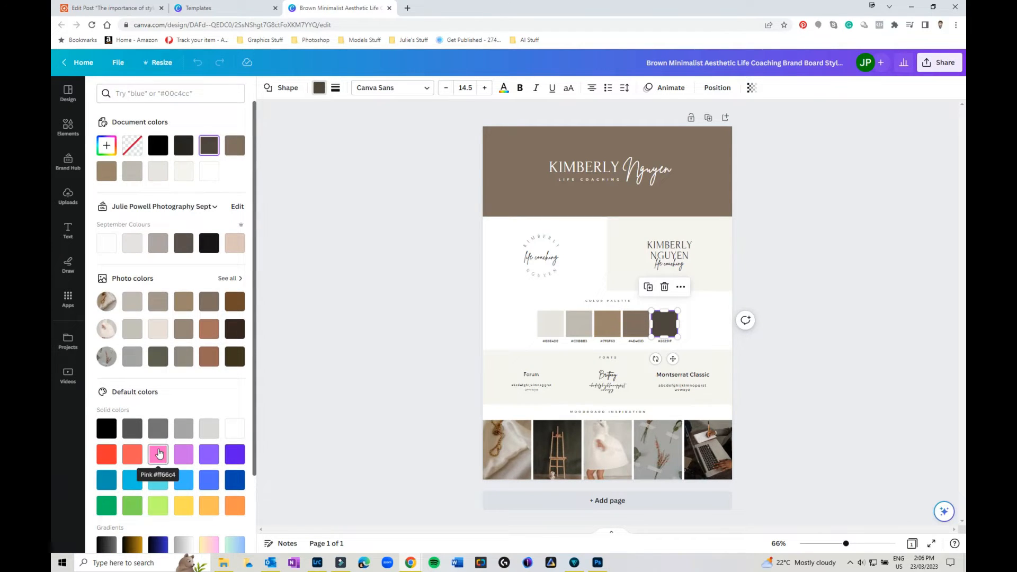
click(583, 170)
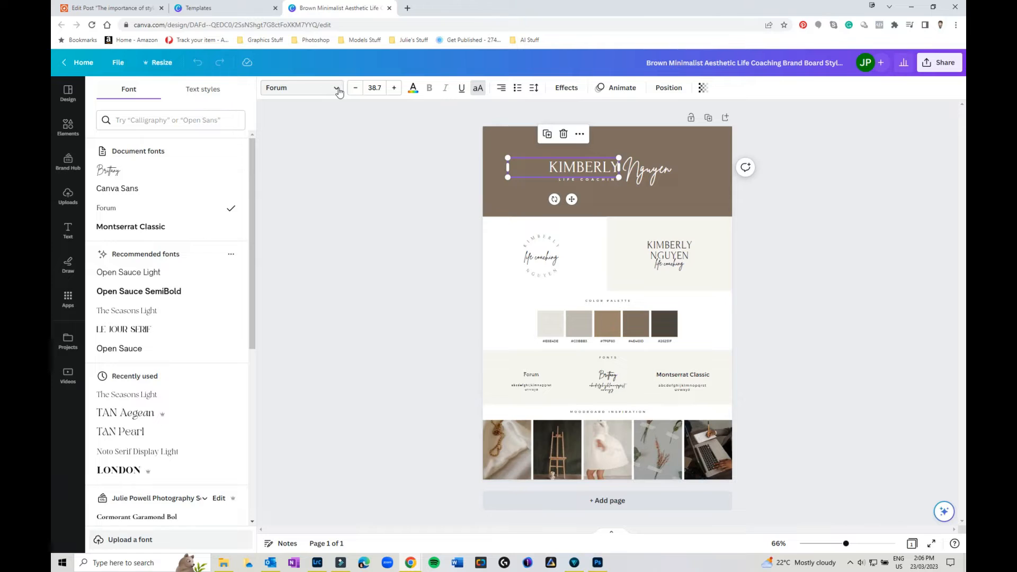
mouse_move(313, 119)
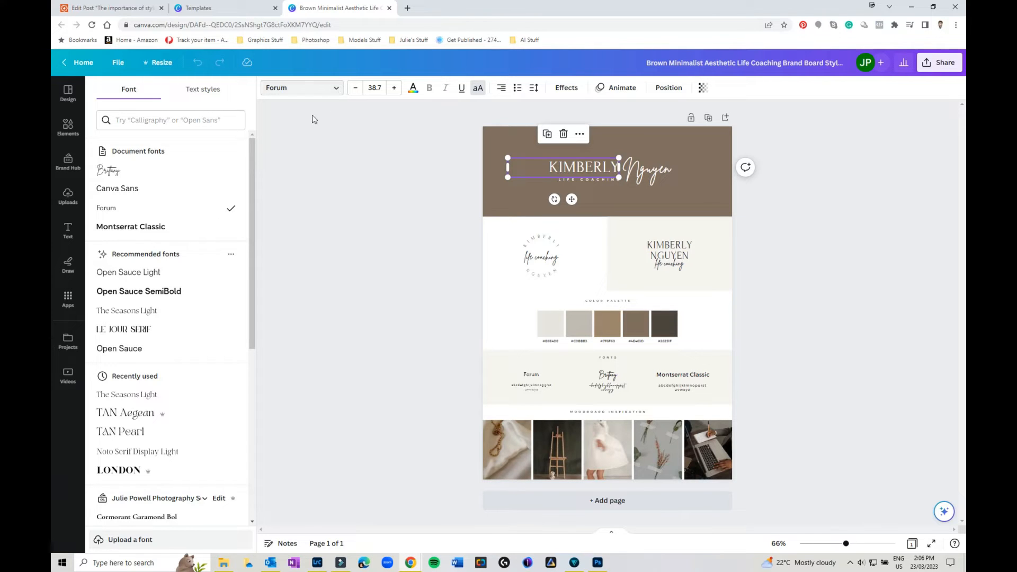
mouse_move(171, 259)
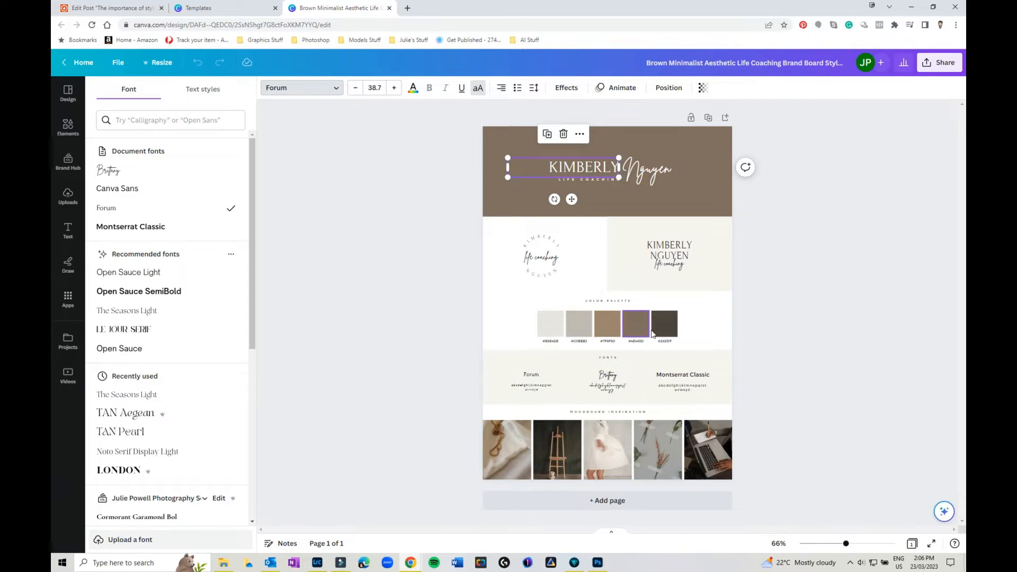
Step: Reopen the Brown Minimalist Aesthetic Life Coaching Brand Board preview from the Templates tab
click(608, 388)
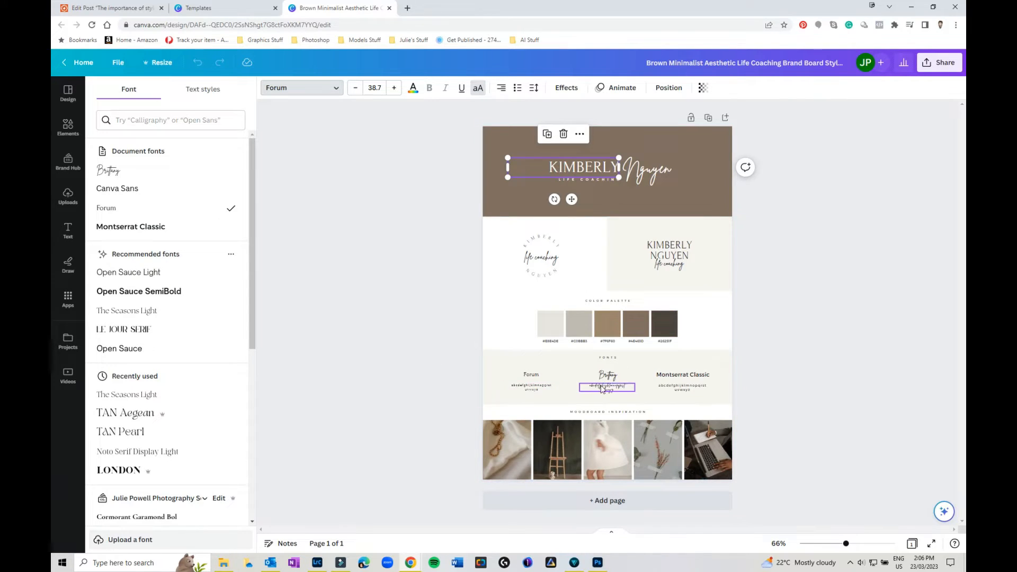
click(532, 387)
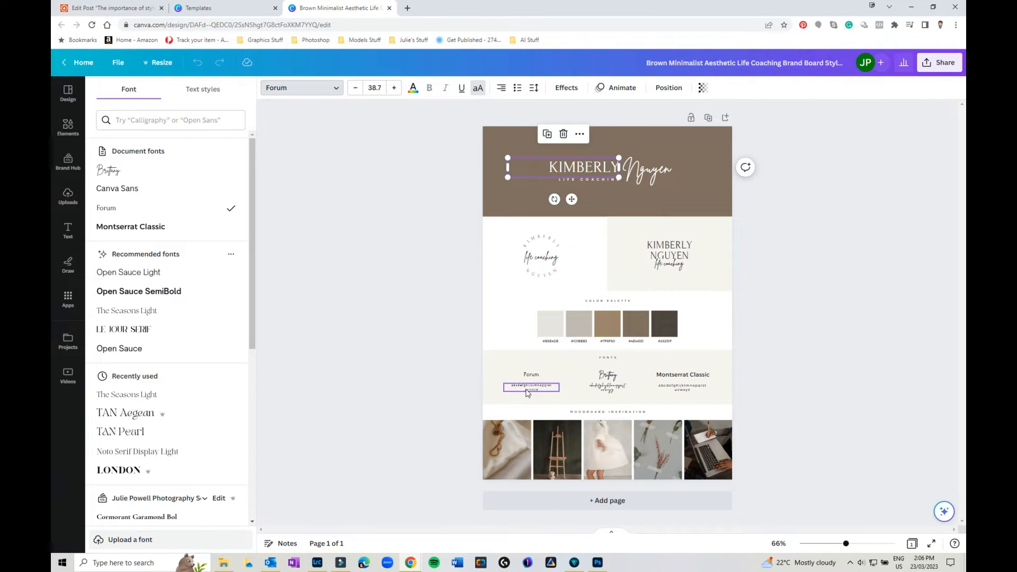
click(608, 388)
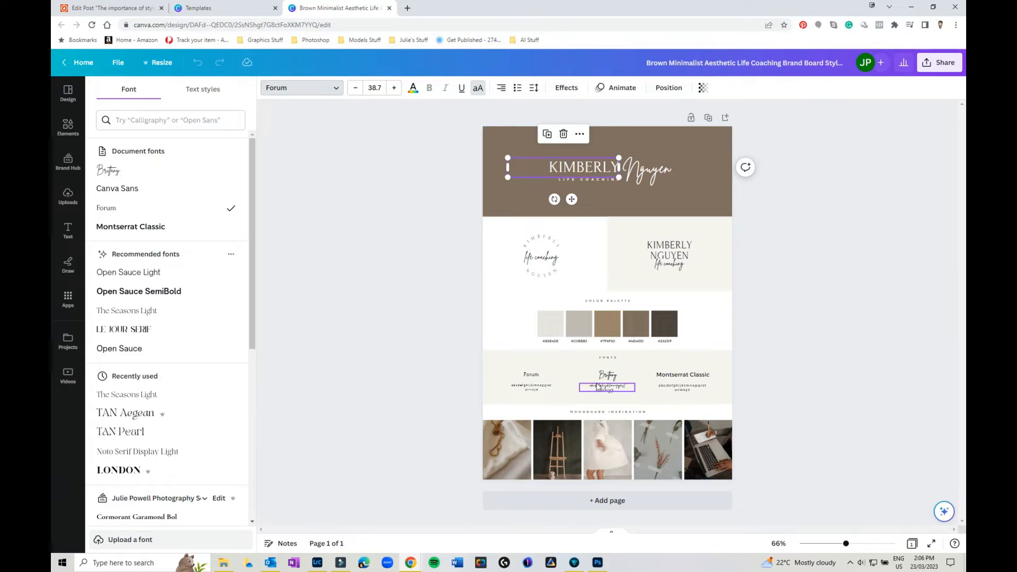
click(683, 388)
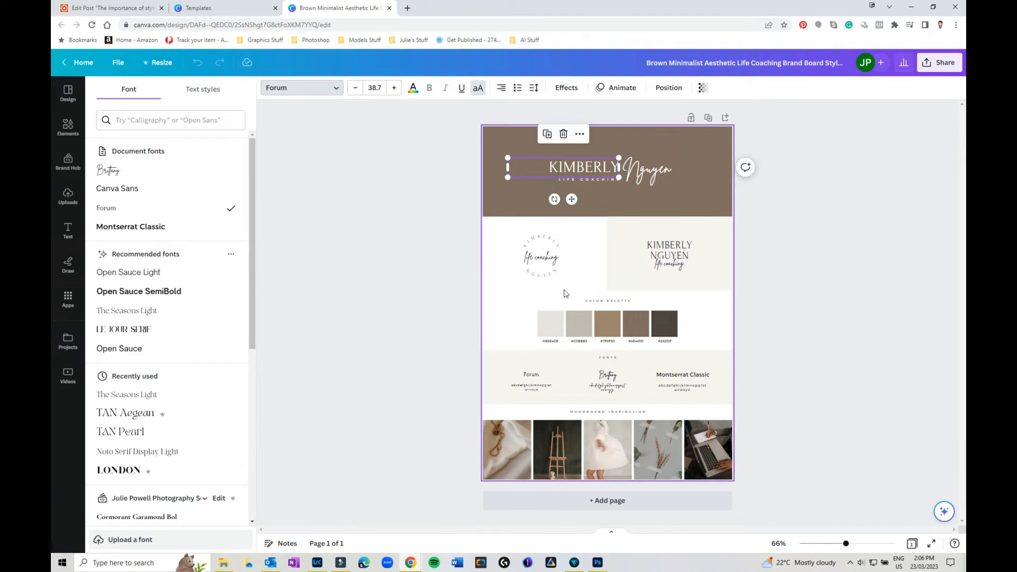
click(668, 246)
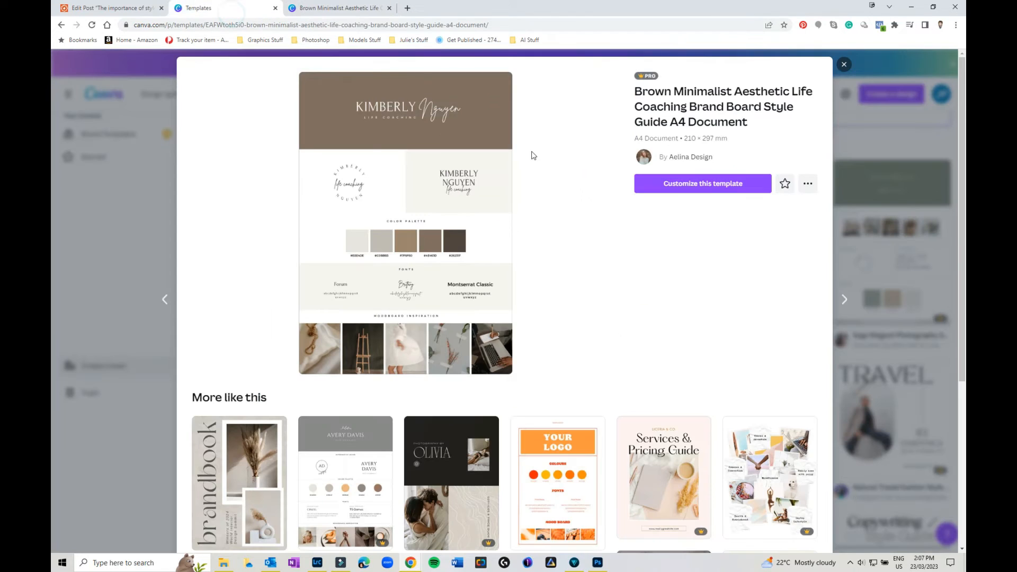
Step: Close the preview and search 'create logo' to reach the Logo Templates gallery
click(844, 63)
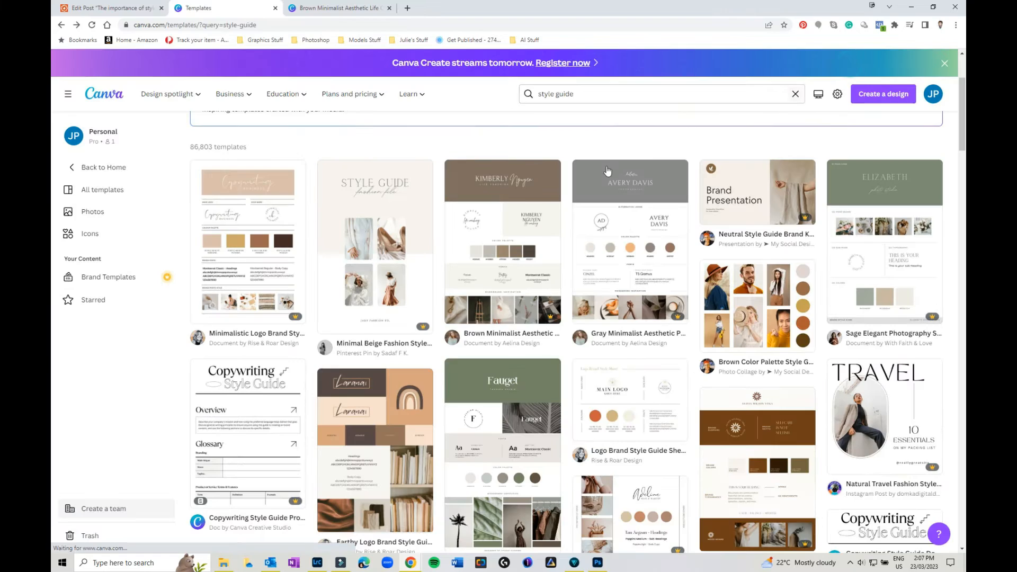
text(create logo)
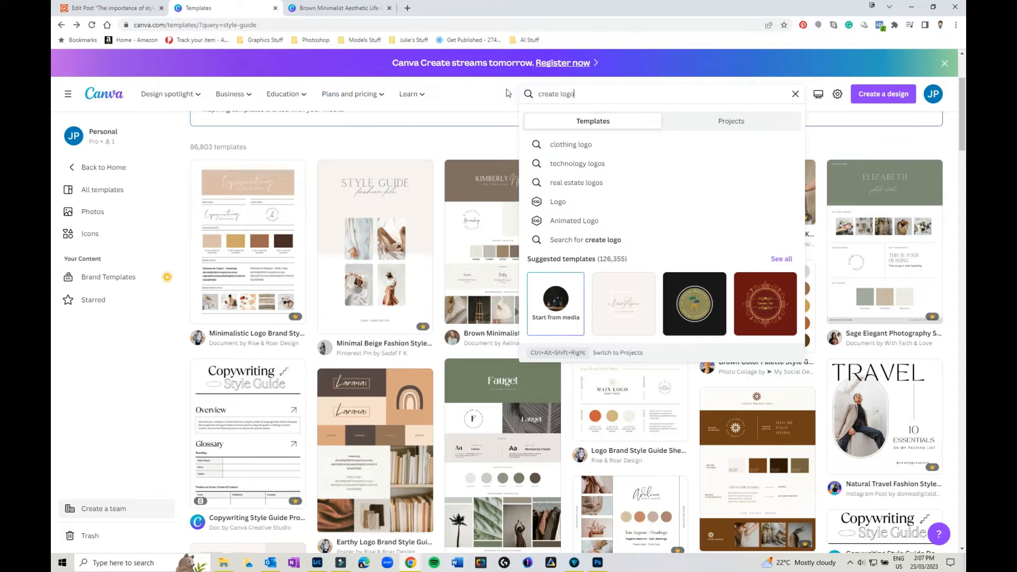
mouse_move(509, 134)
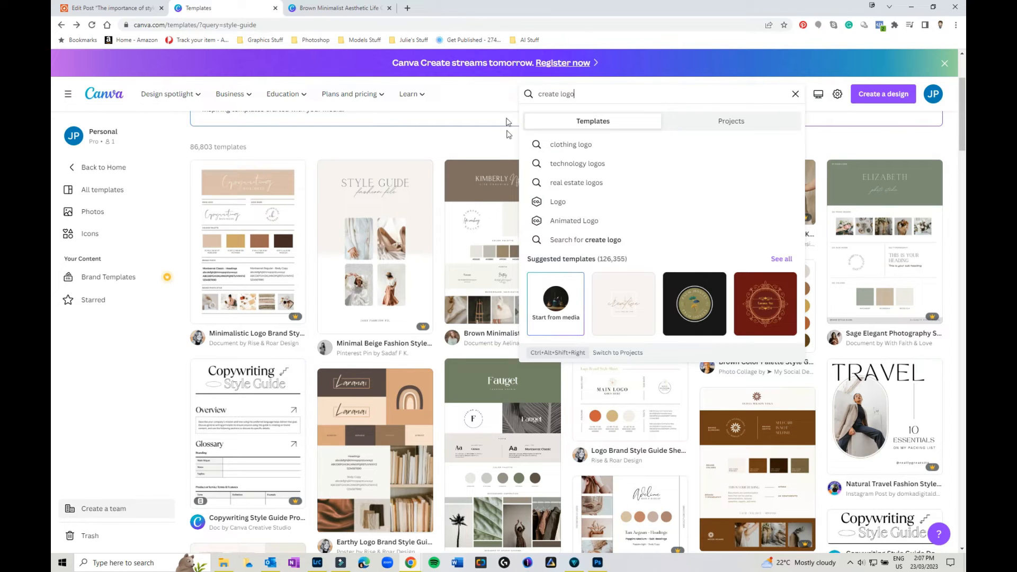
click(557, 201)
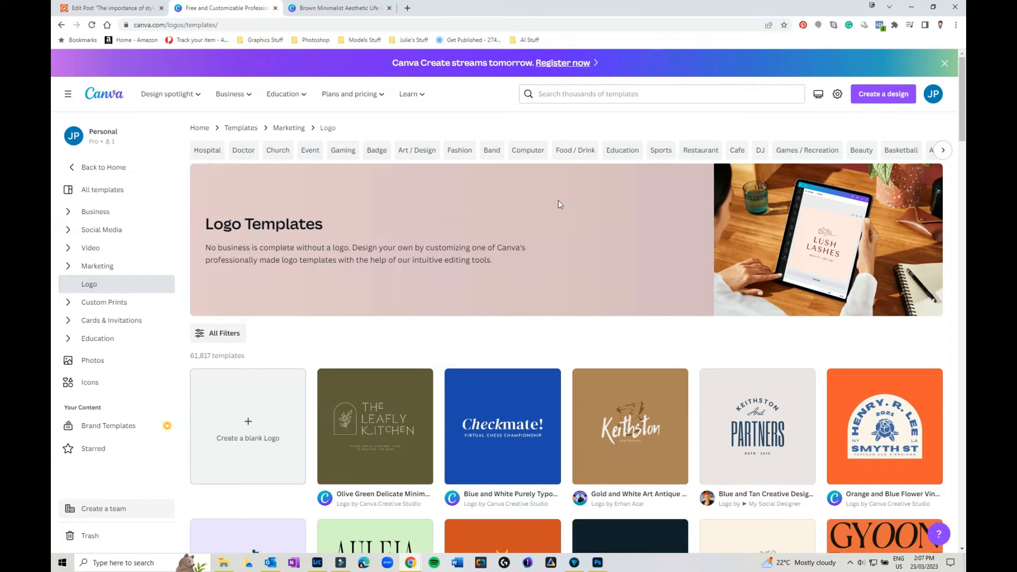
scroll(down, 3)
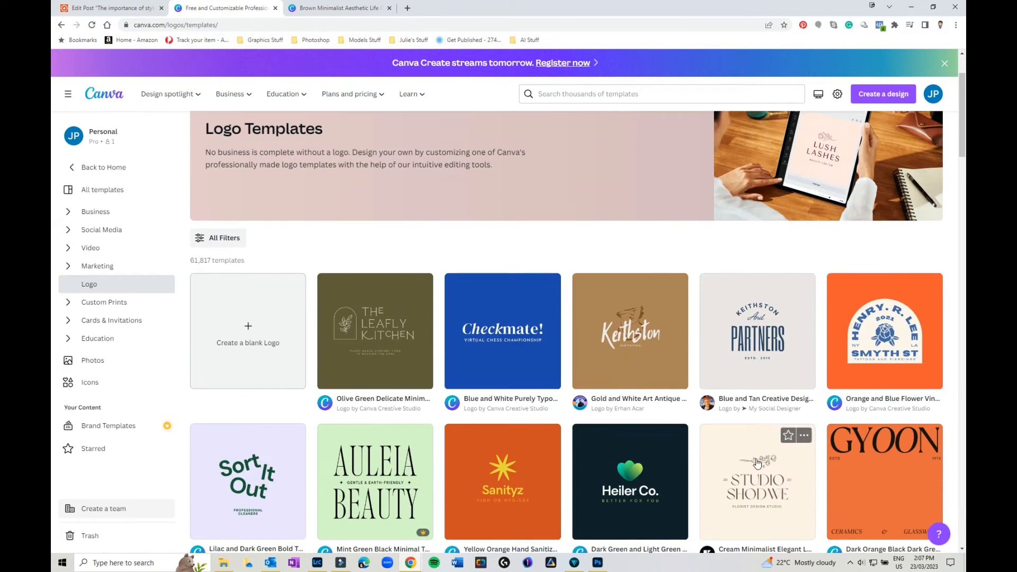
scroll(down, 3)
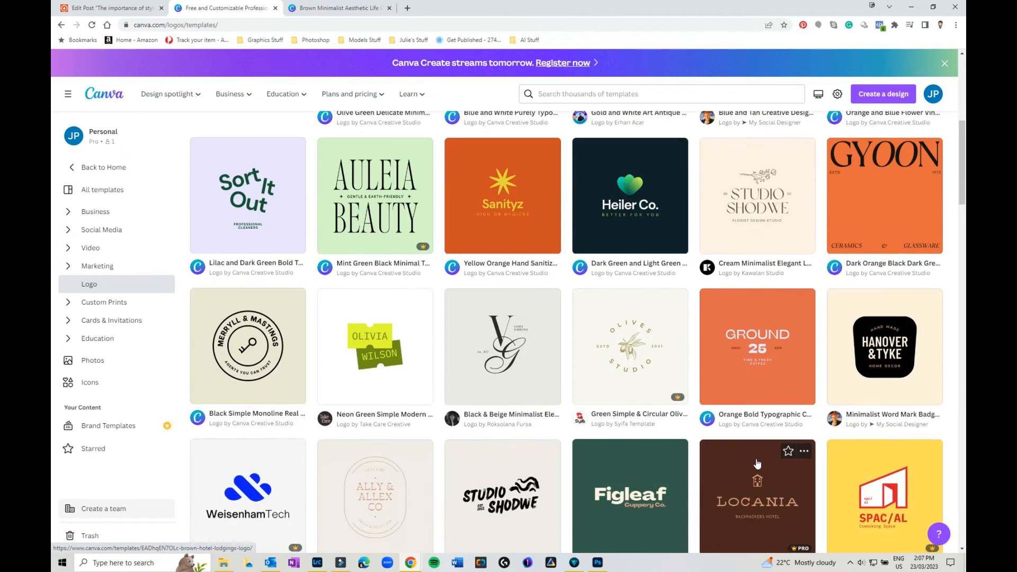
scroll(down, 3)
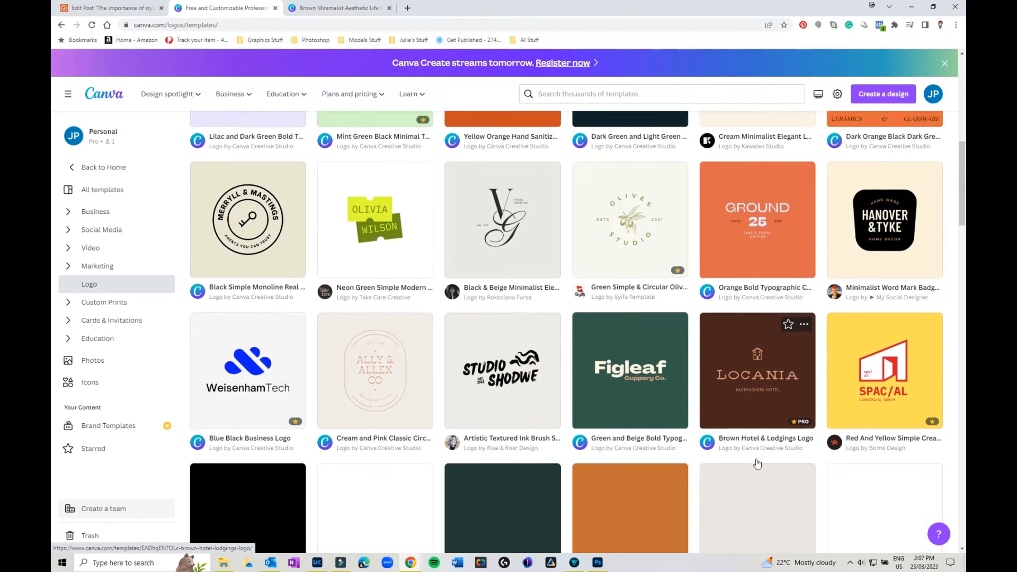
scroll(down, 3)
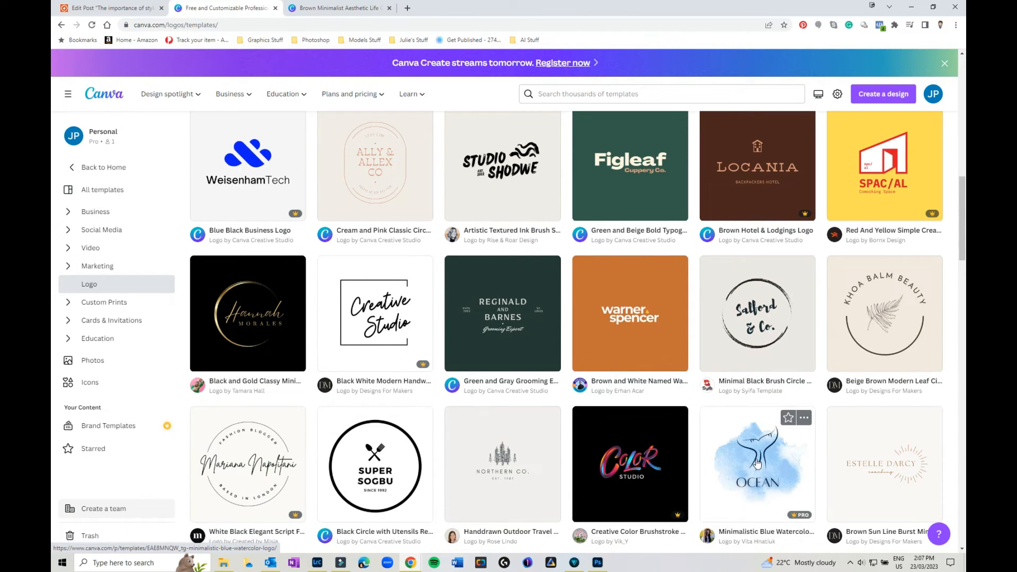
mouse_move(316, 481)
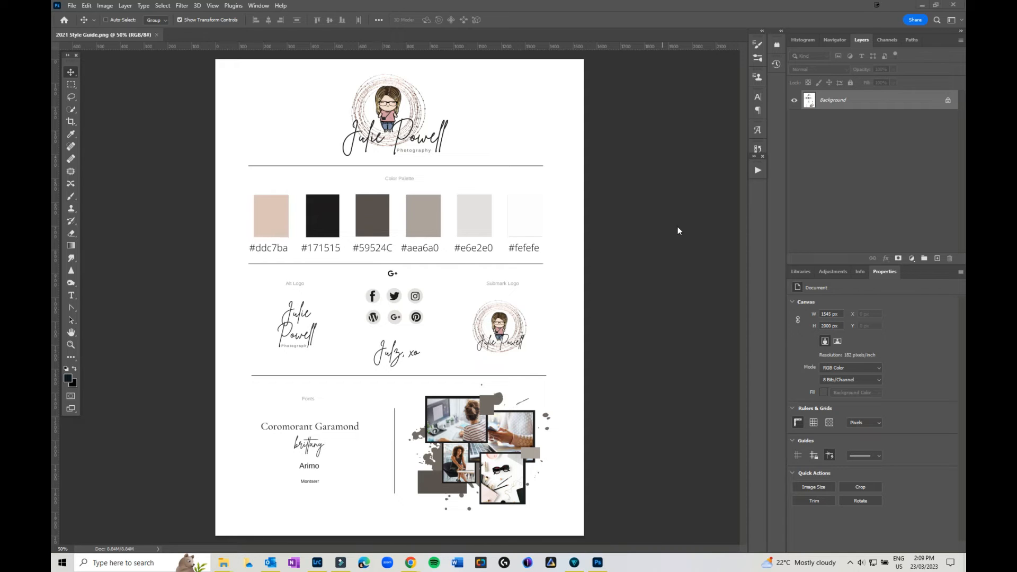
mouse_move(426, 40)
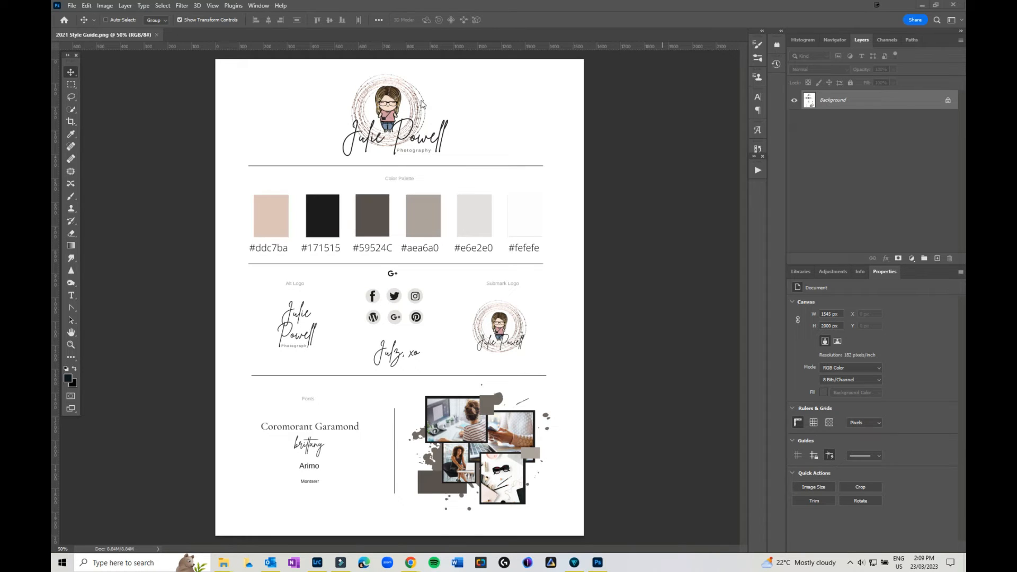
mouse_move(320, 124)
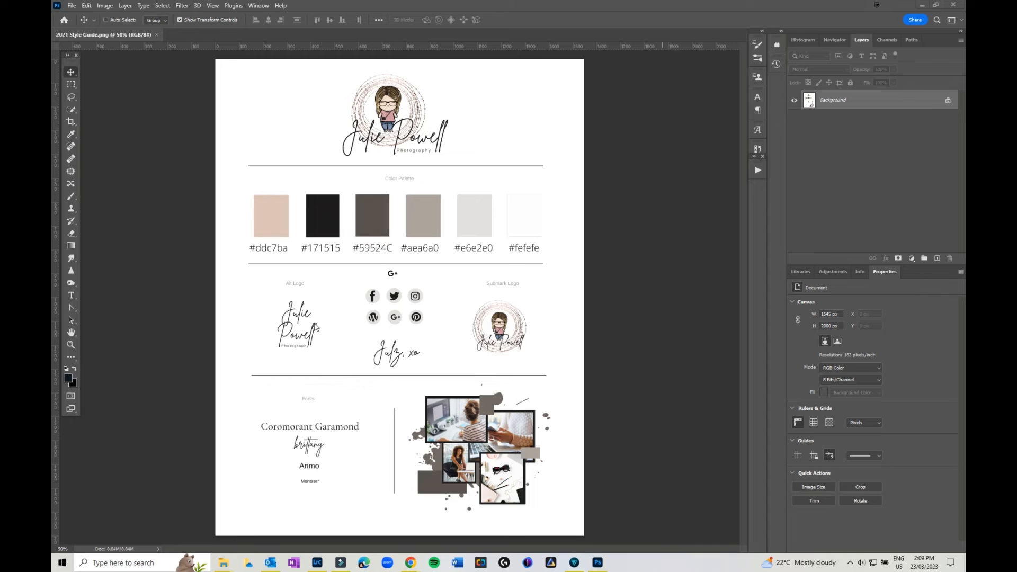
mouse_move(528, 225)
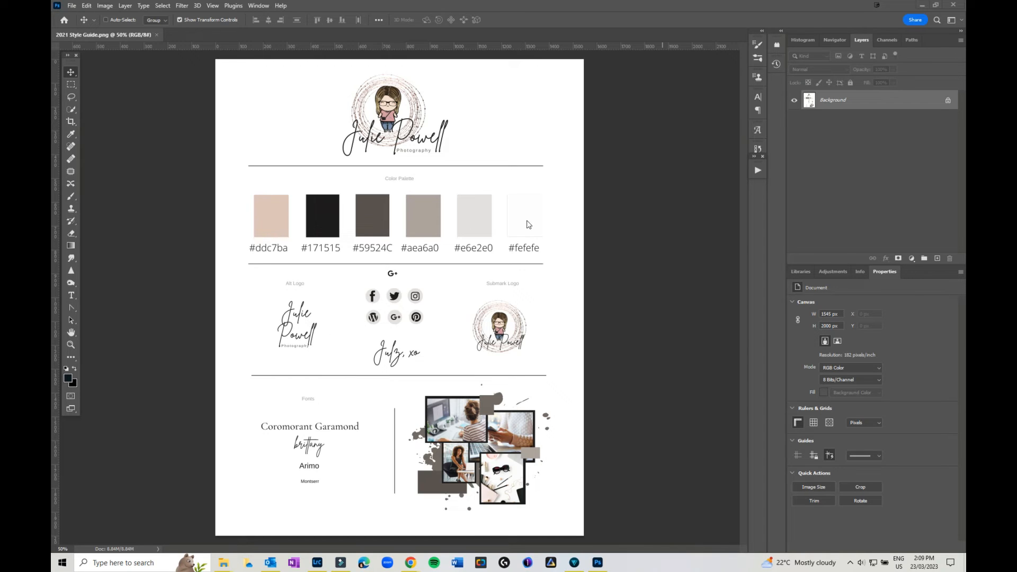
mouse_move(270, 221)
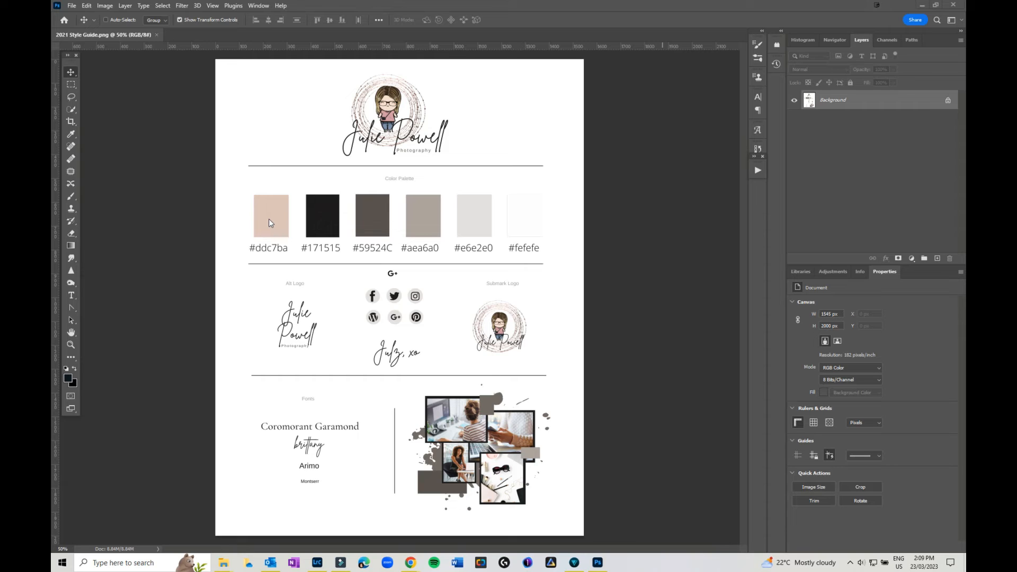
mouse_move(284, 375)
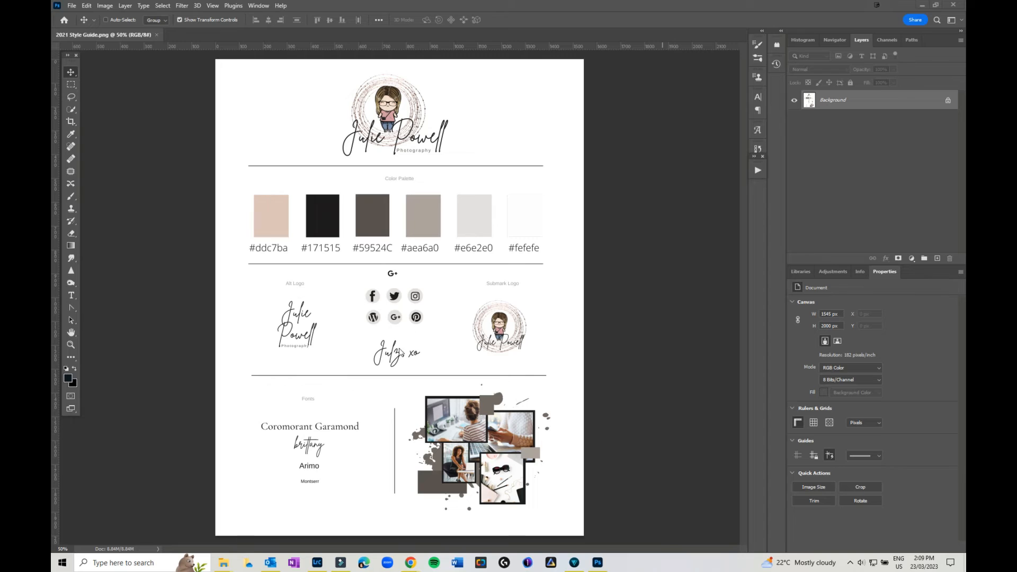
mouse_move(263, 354)
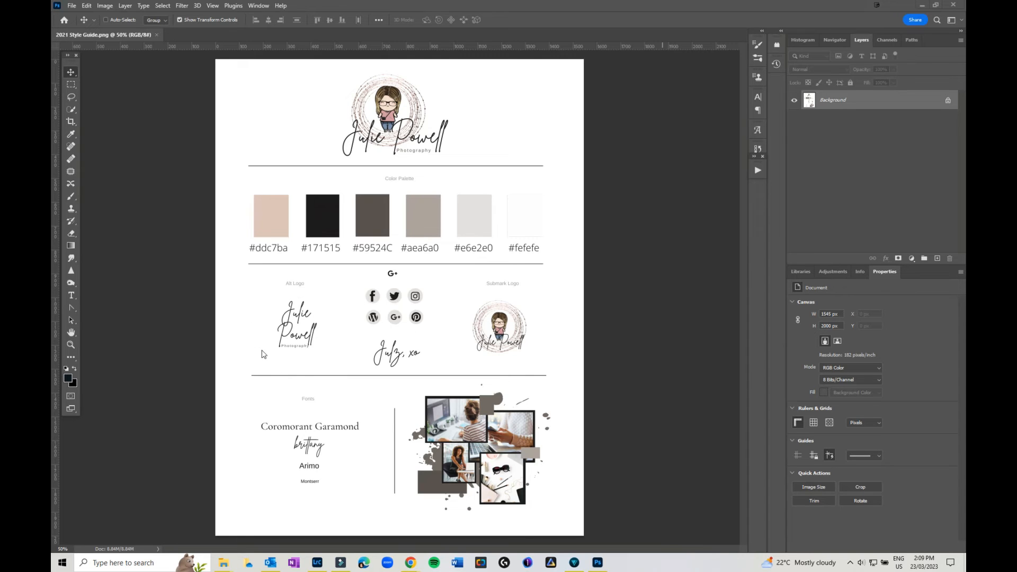
mouse_move(490, 357)
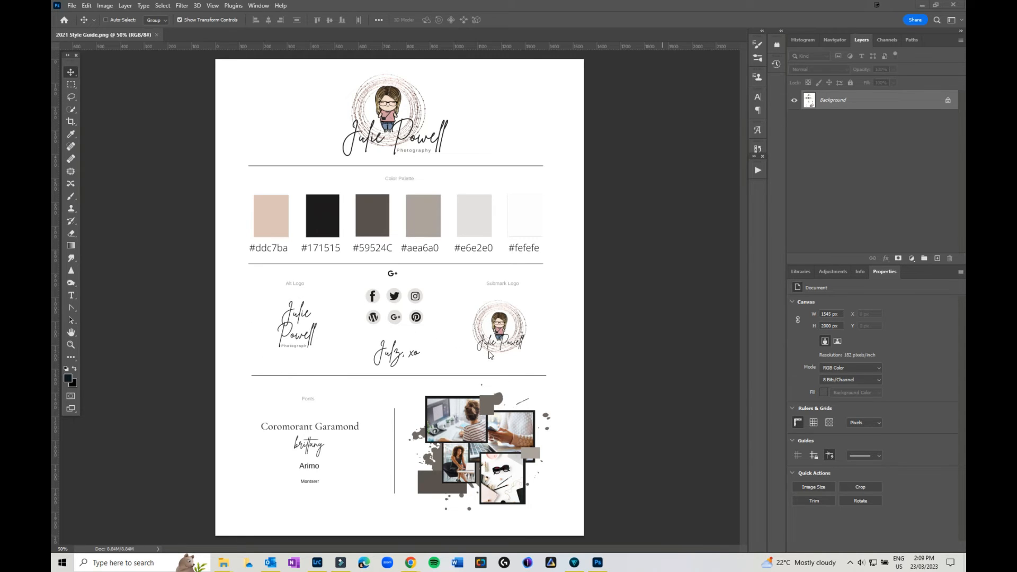
mouse_move(369, 367)
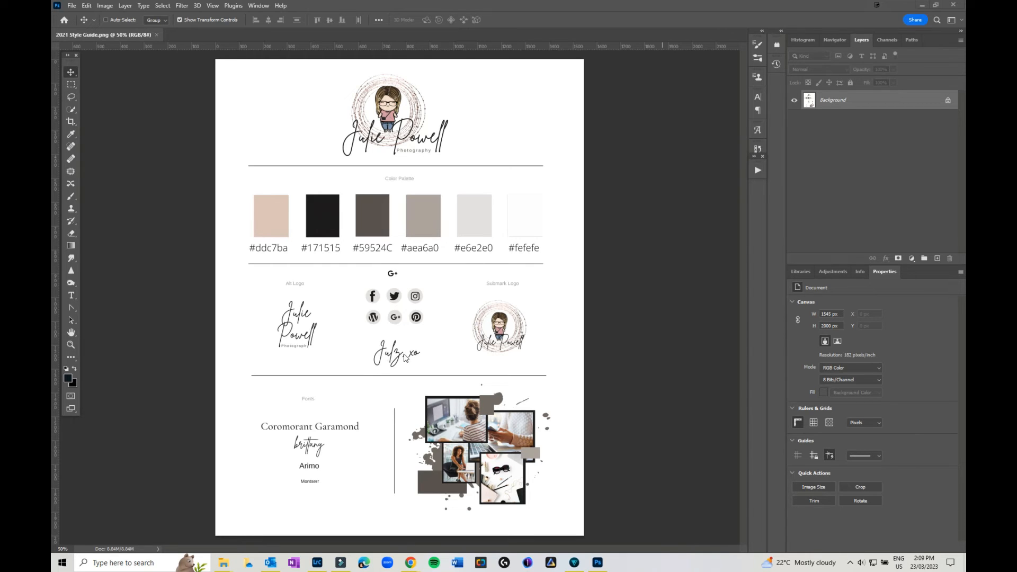
mouse_move(403, 364)
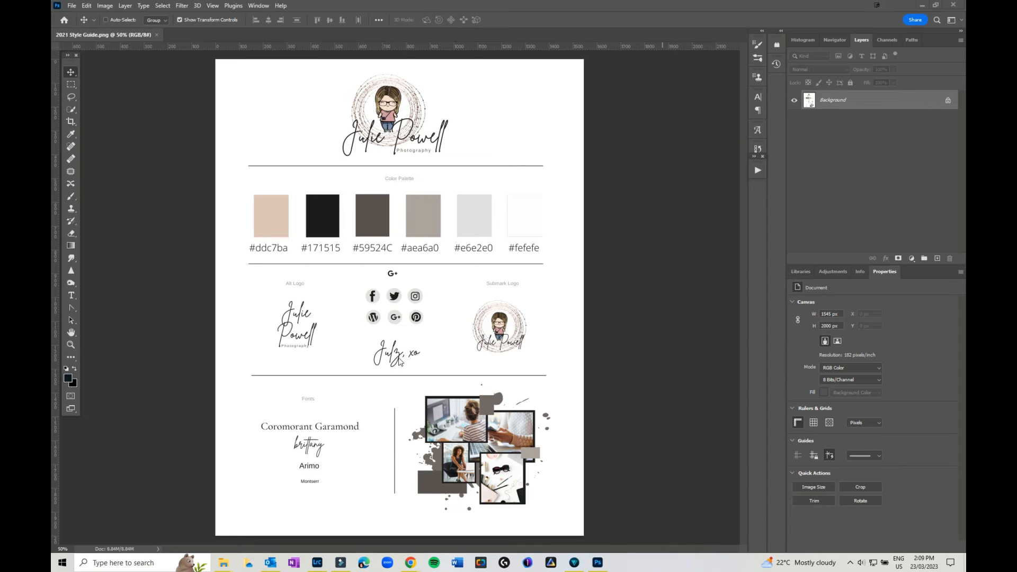
mouse_move(285, 441)
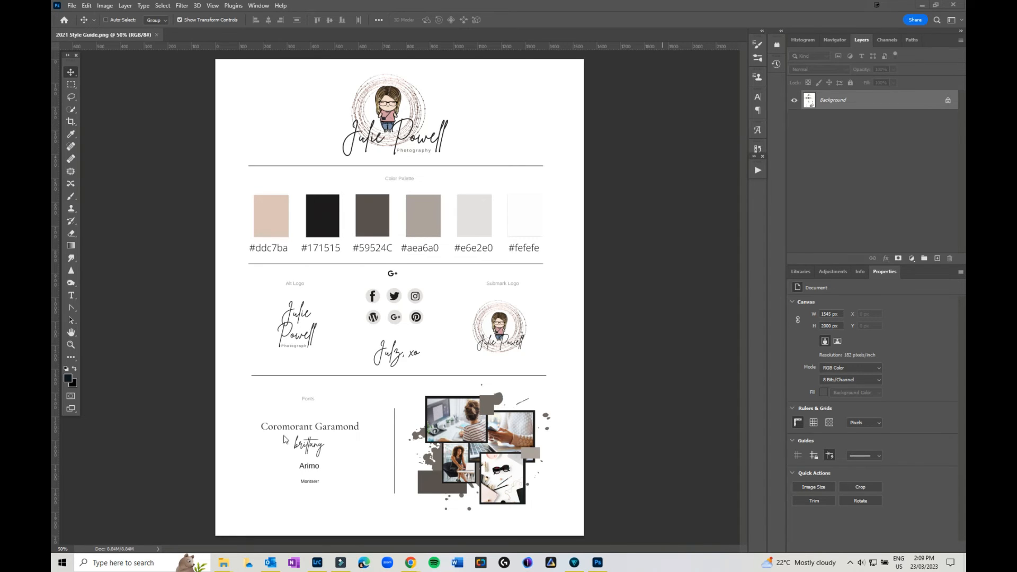
mouse_move(568, 83)
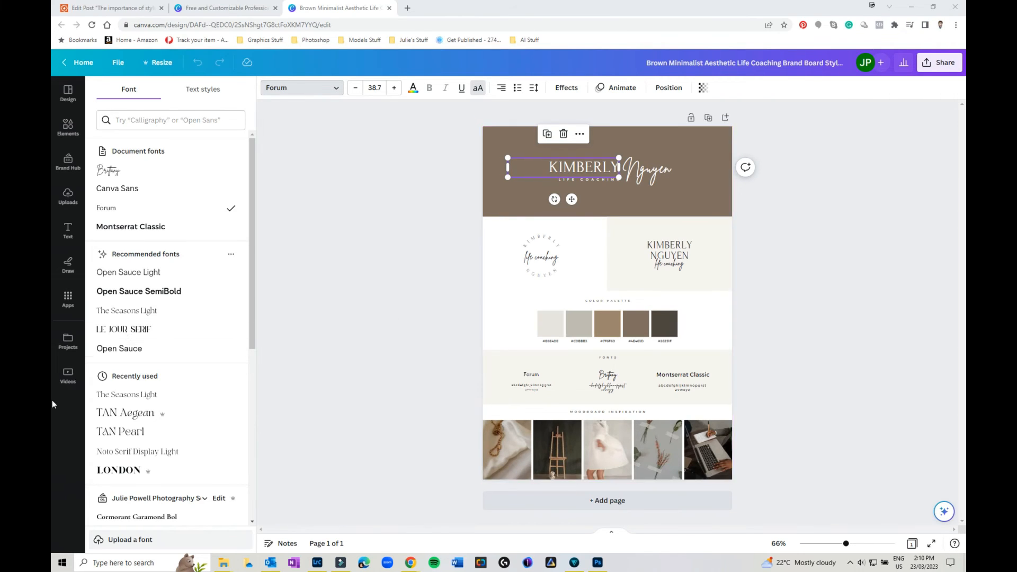
mouse_move(476, 246)
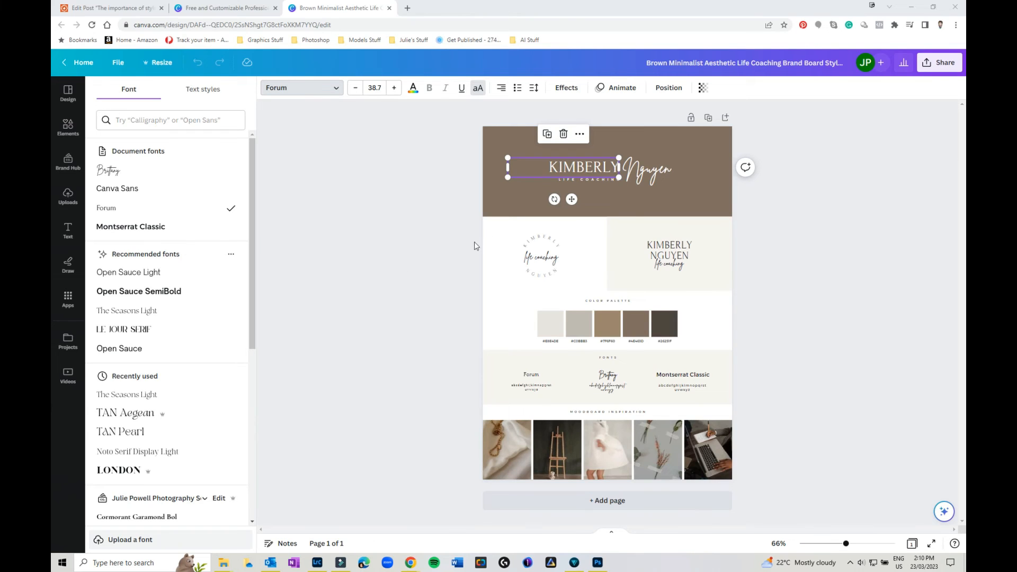
Step: Return to the brand board editor and select the brown swatch in the colour palette
click(663, 325)
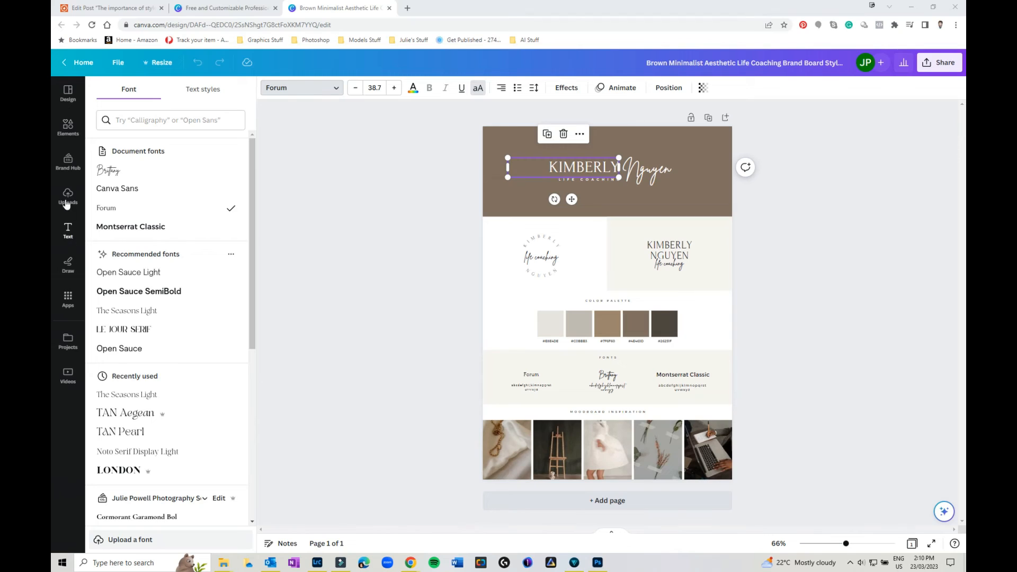
mouse_move(68, 161)
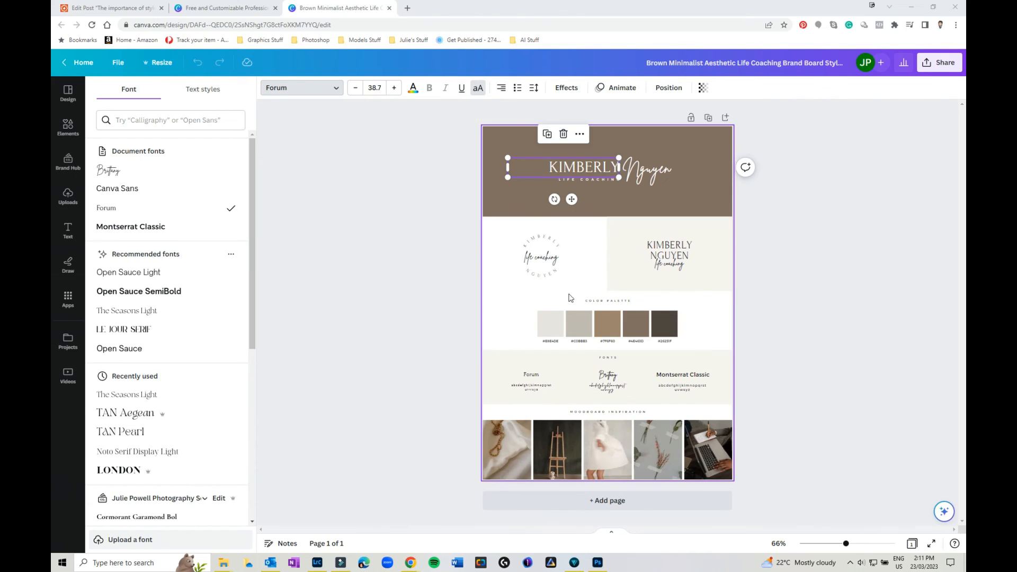
click(608, 324)
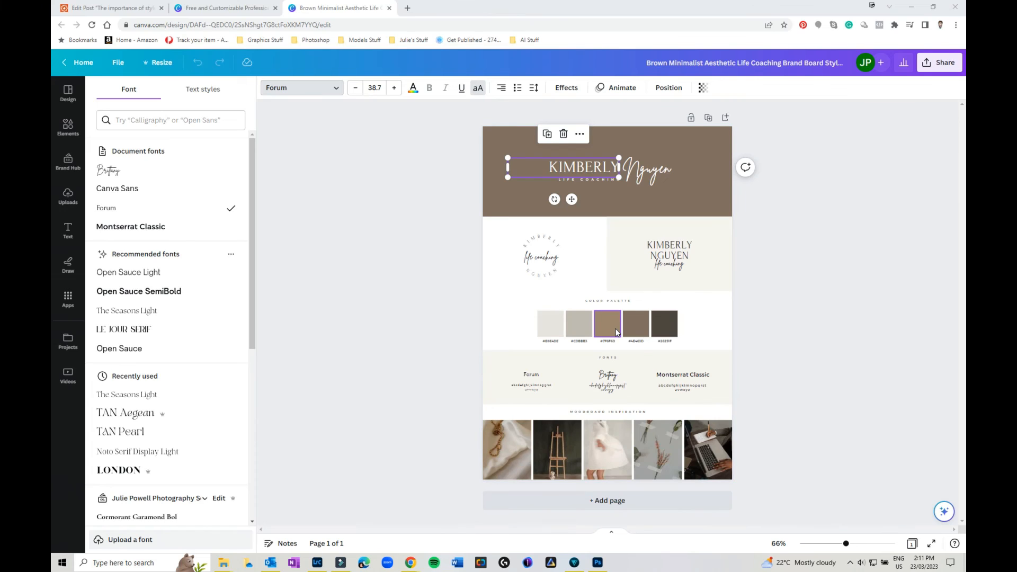